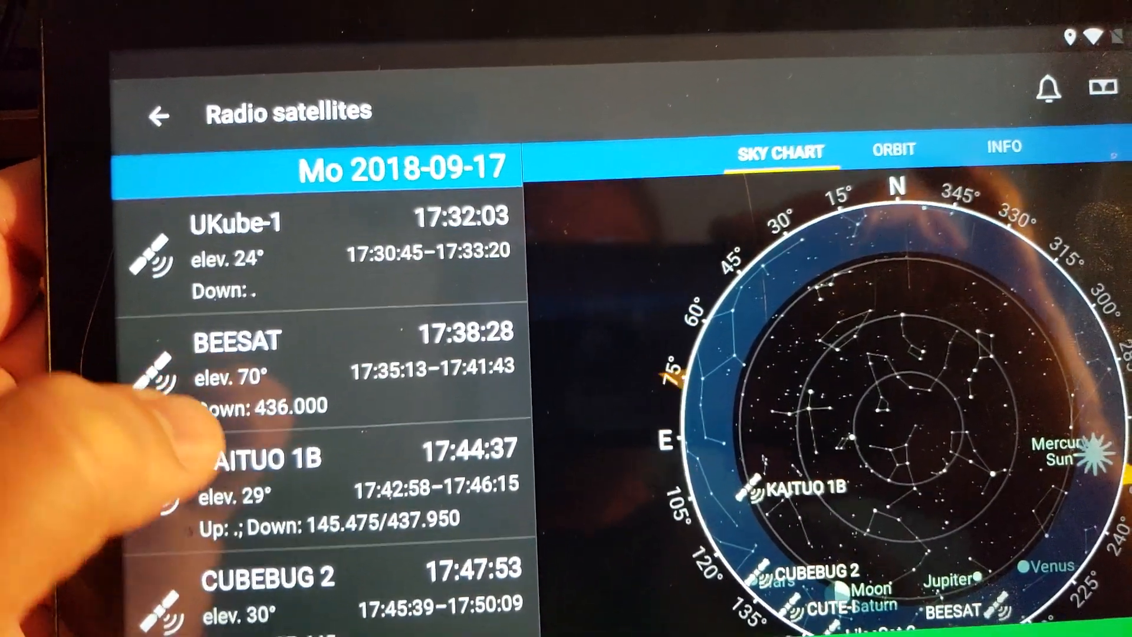
- Scroll the pass list down past CUBEBUG 2 and SEEDS to XW-2D, RS-15 and XW-2F
scroll("down", 3)
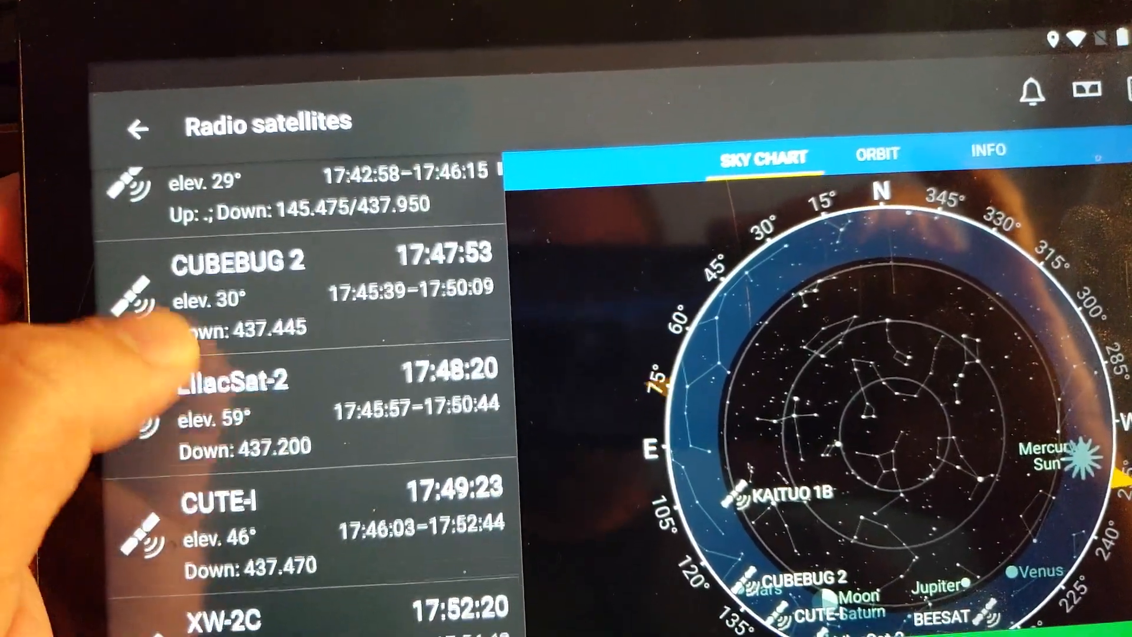
scroll("down", 3)
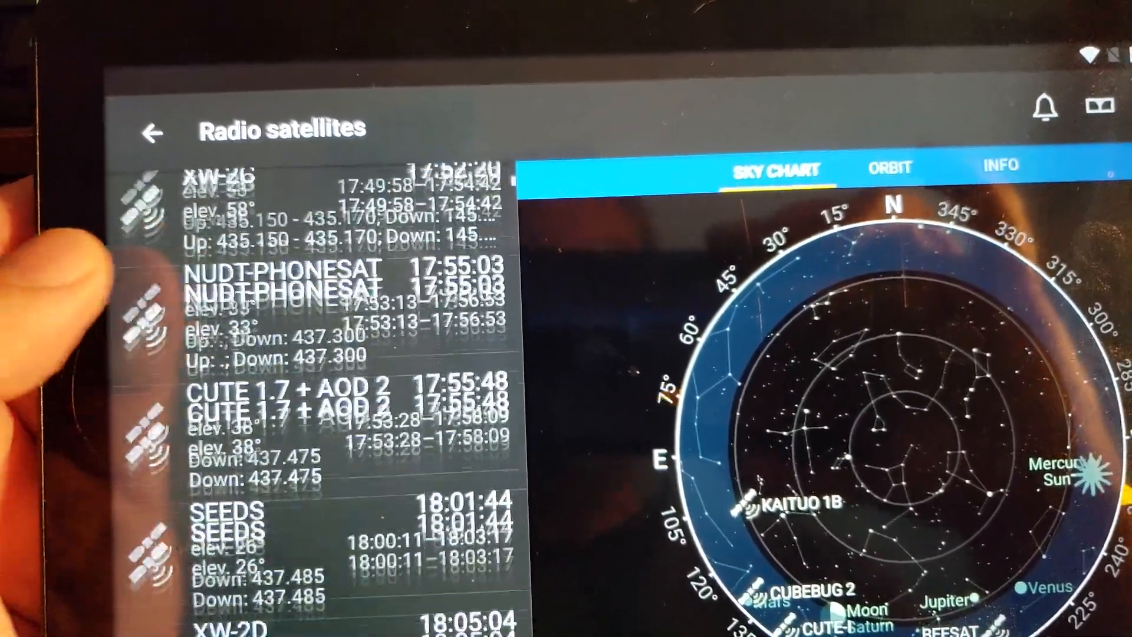
scroll("down", 3)
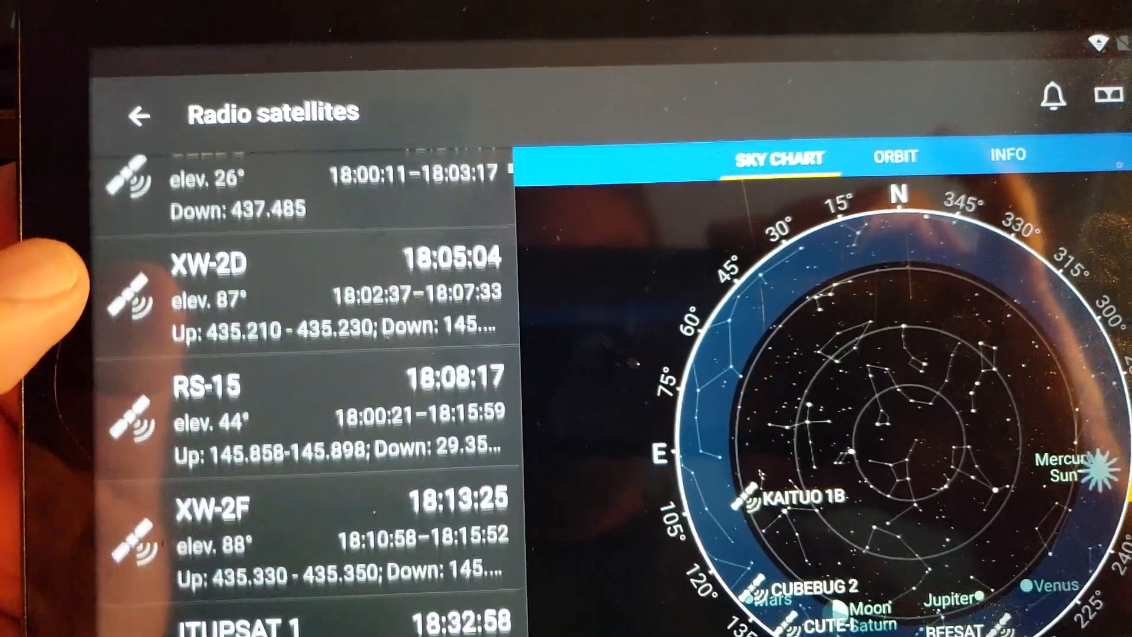
scroll("down", 3)
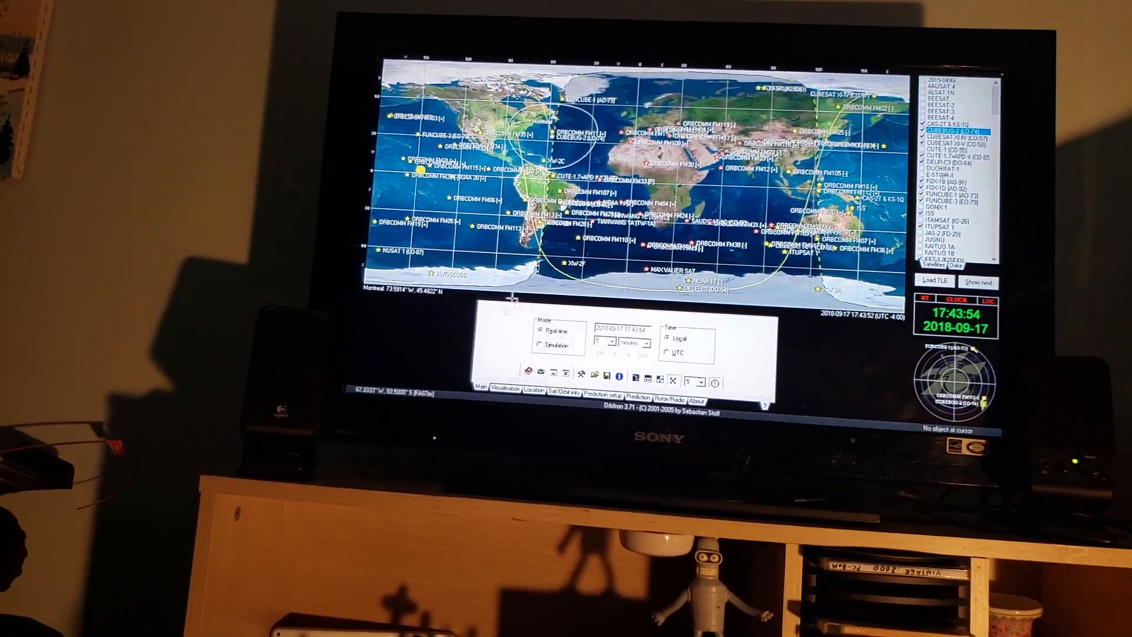
left_click(636, 395)
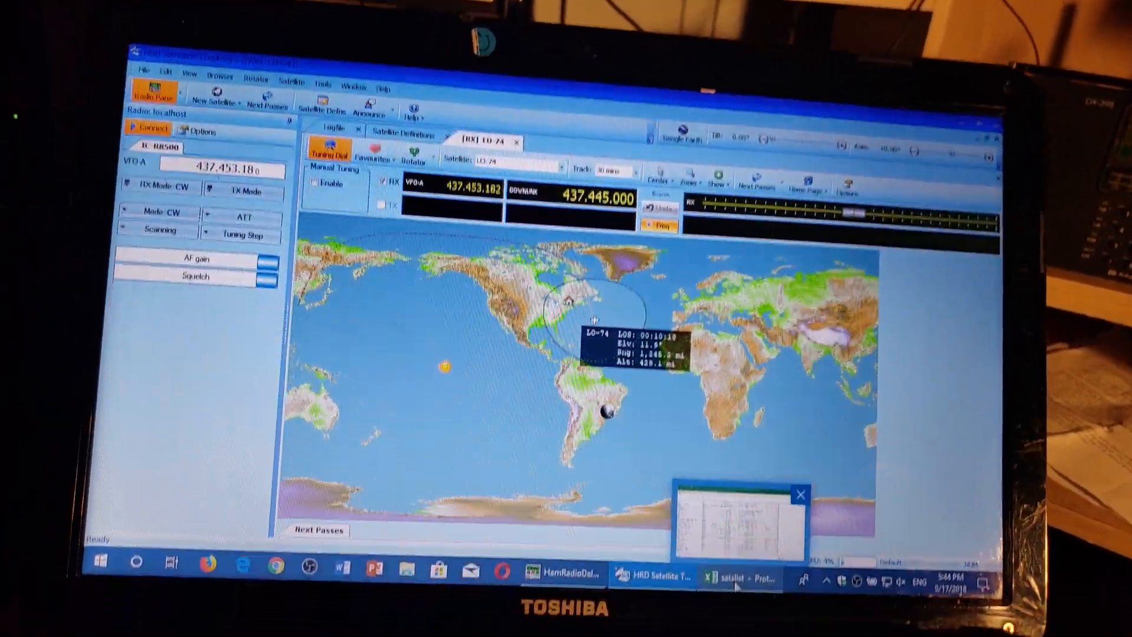
- Switch from the LO-74 tracking map to the satslist Excel spreadsheet via the taskbar
left_click(736, 580)
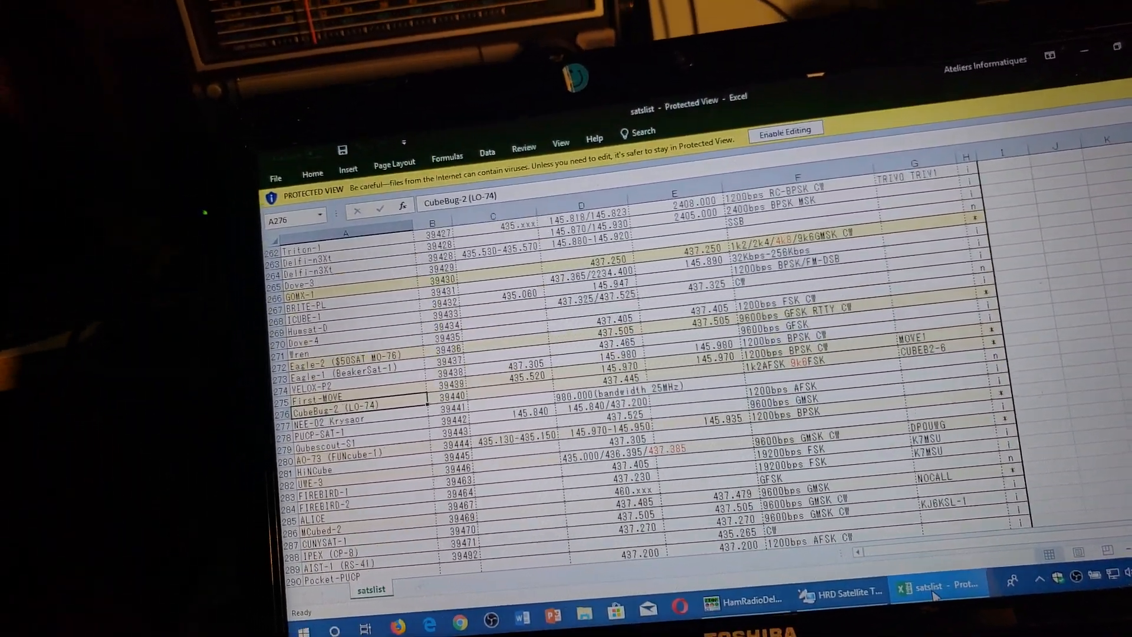
- Scroll the satslist sheet up to row 1 showing the JE9PEL title and column headers
scroll("up", 3)
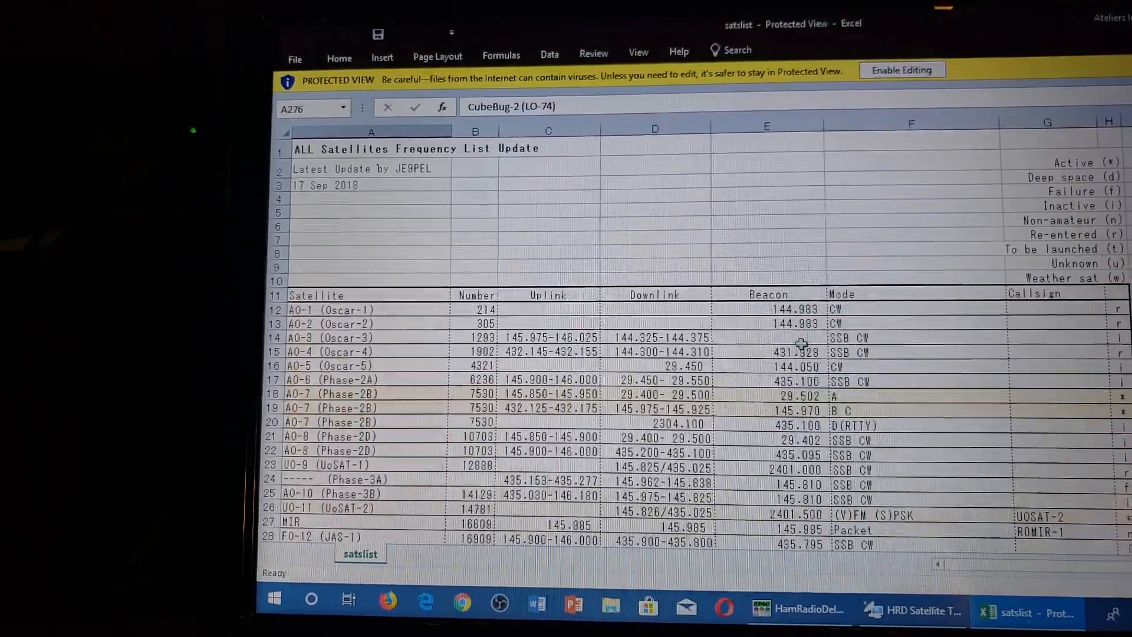
- Scroll the frequency list from row 48 to about row 132, past ISS, NO-44 and AeroCube-2
scroll("down", 3)
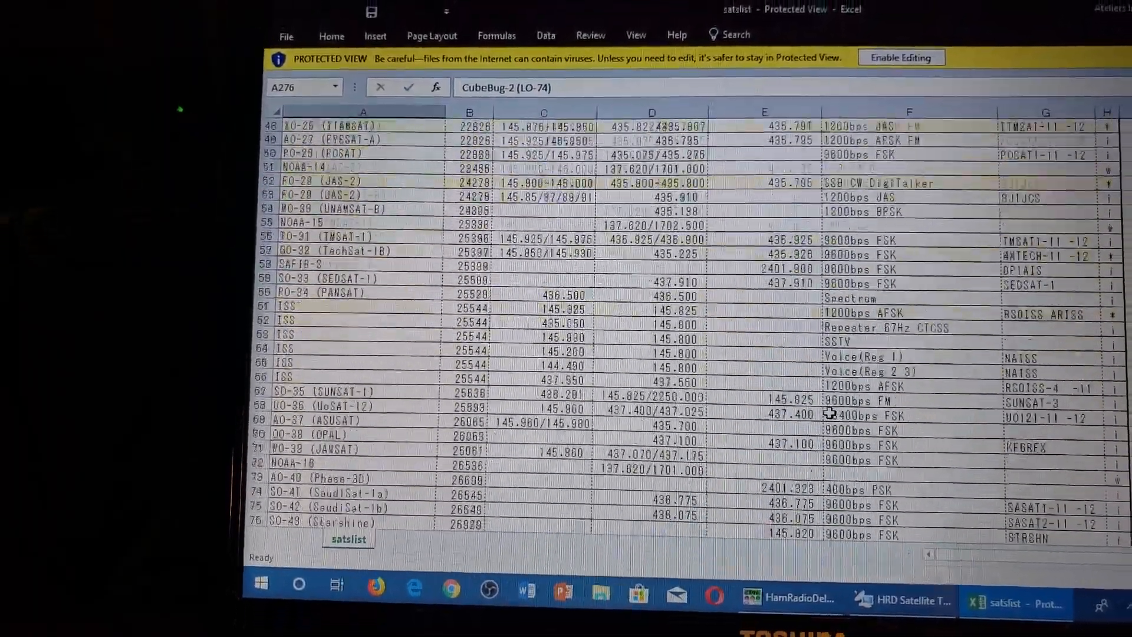
scroll("down", 3)
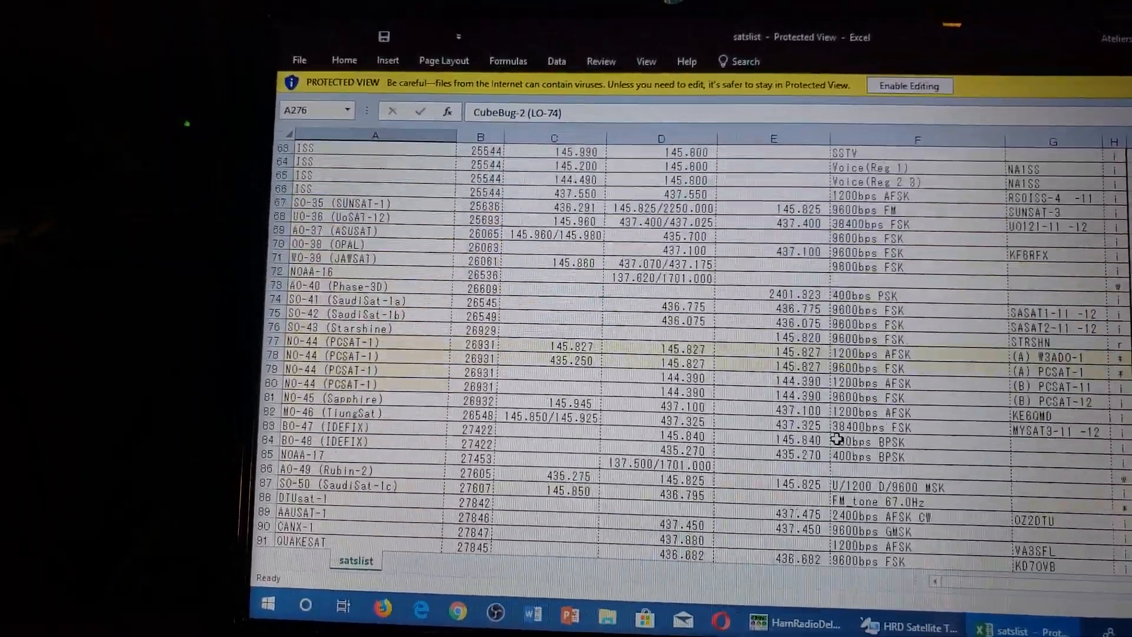
scroll("up", 3)
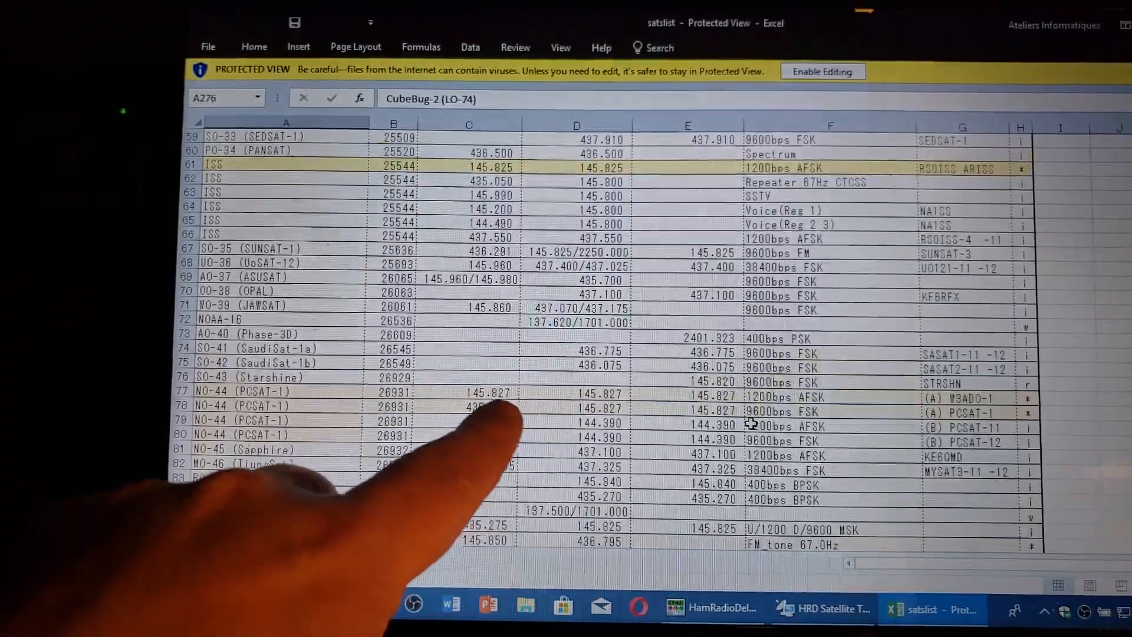
scroll("down", 3)
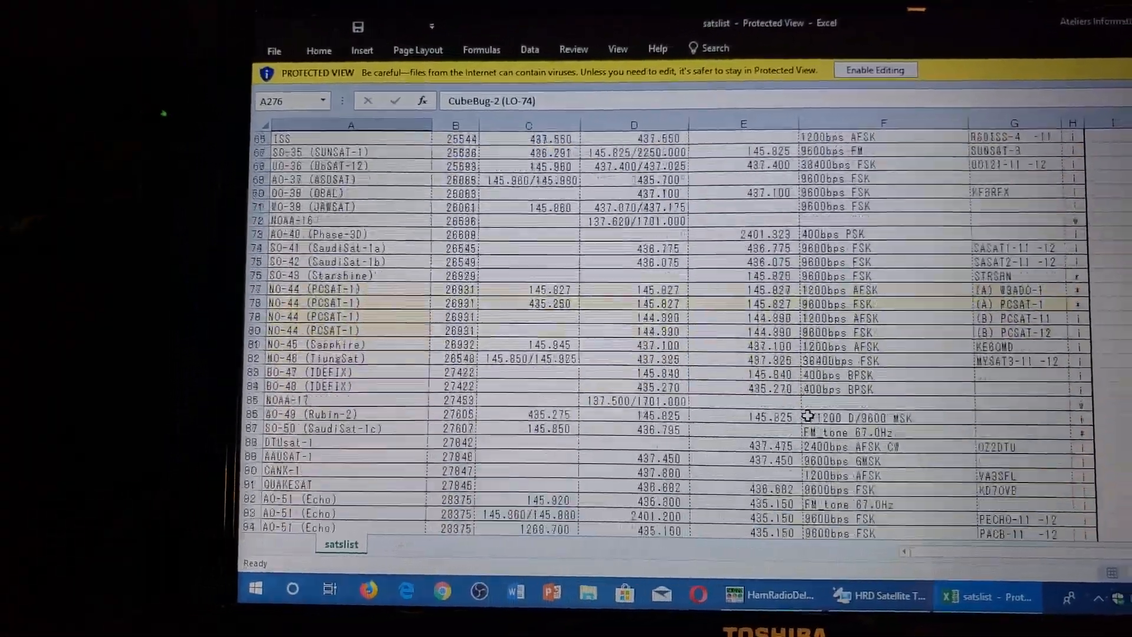
scroll("down", 3)
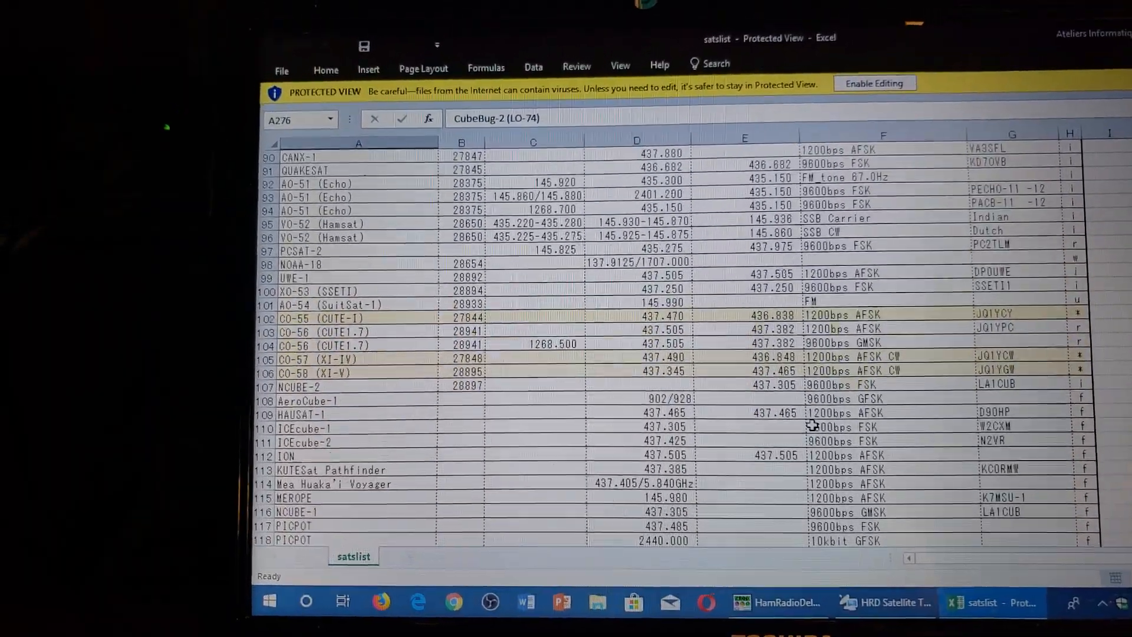
scroll("down", 3)
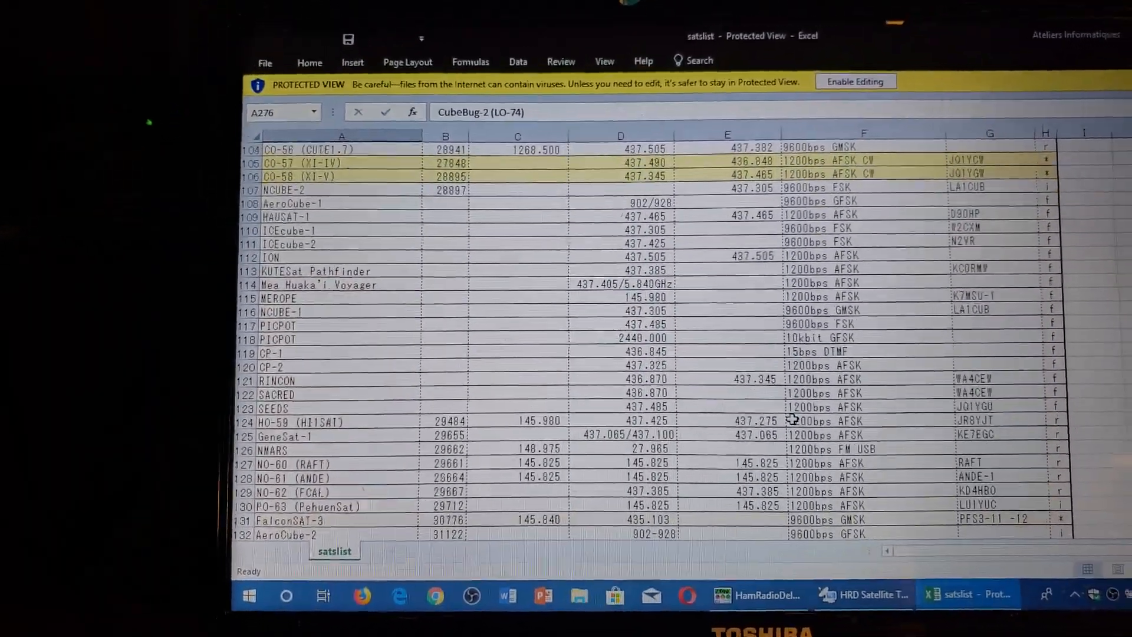
scroll("down", 3)
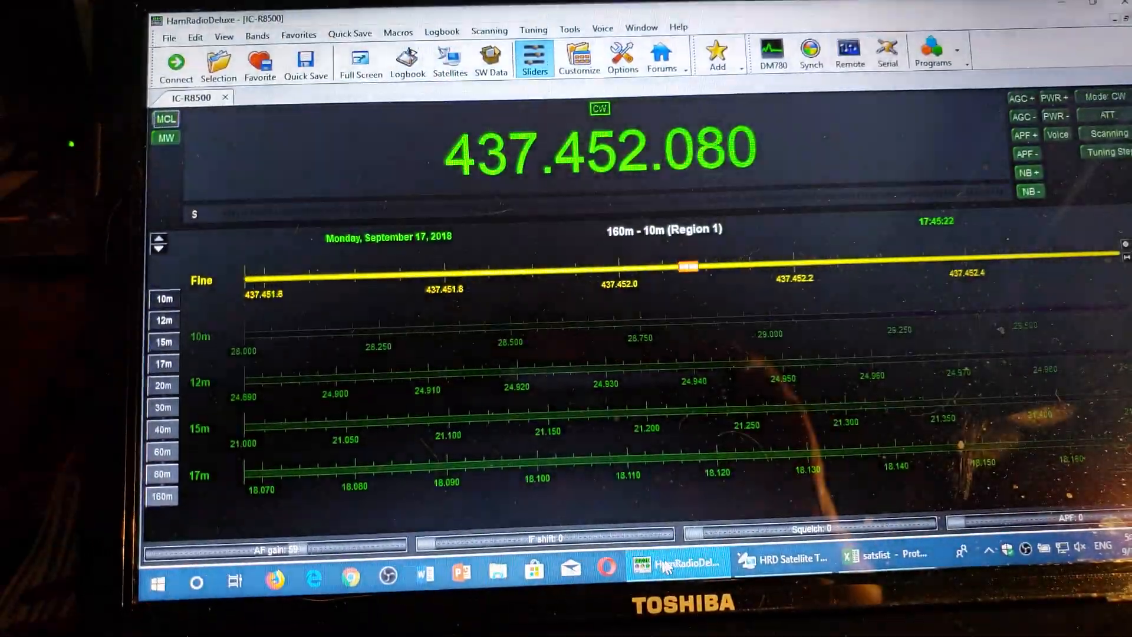
- Bring HRD Satellite Tracking back to the front, following LO-74 at 437.452 MHz CW
left_click(782, 562)
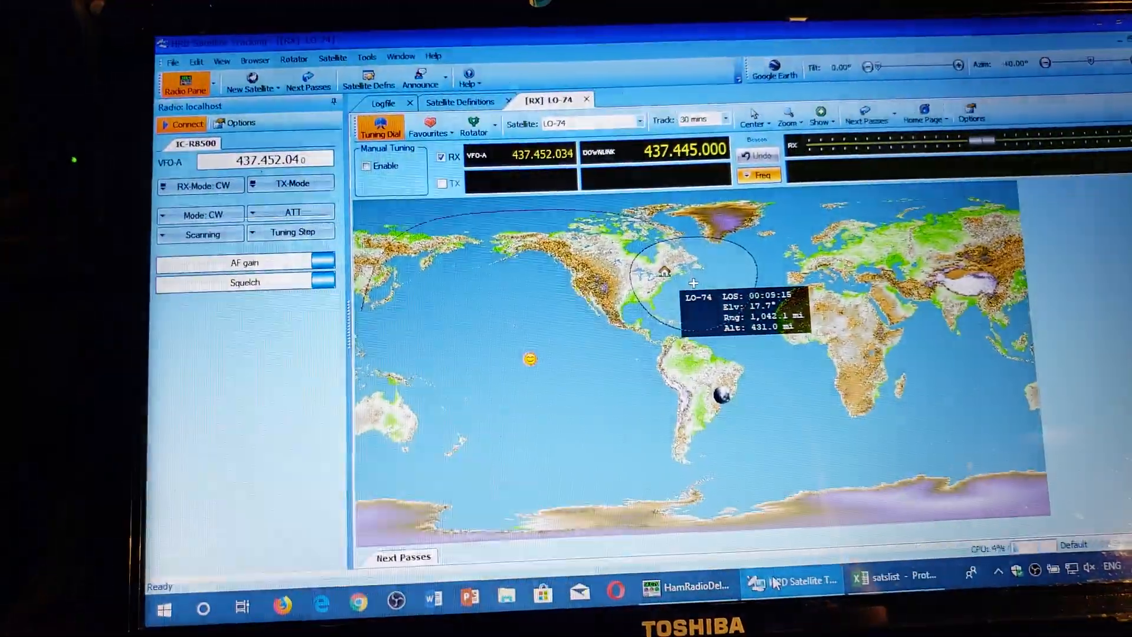